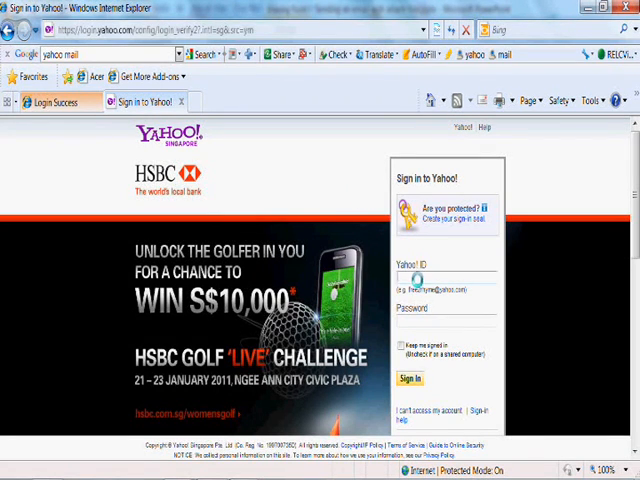
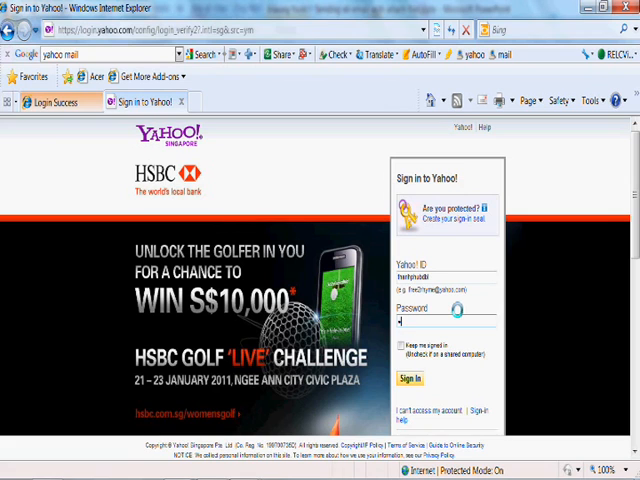
text(••••••)
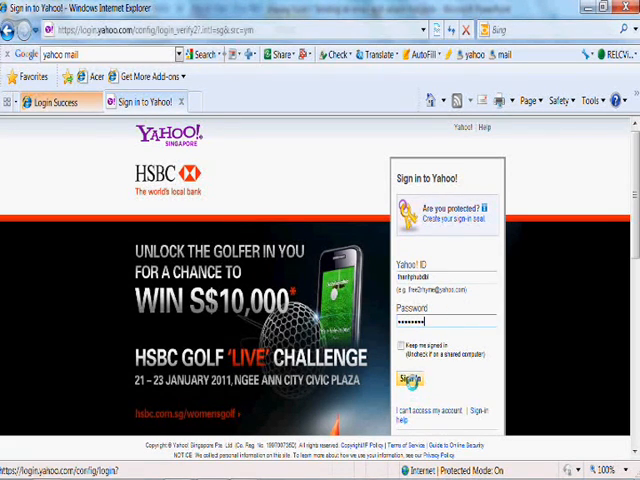
click(400, 377)
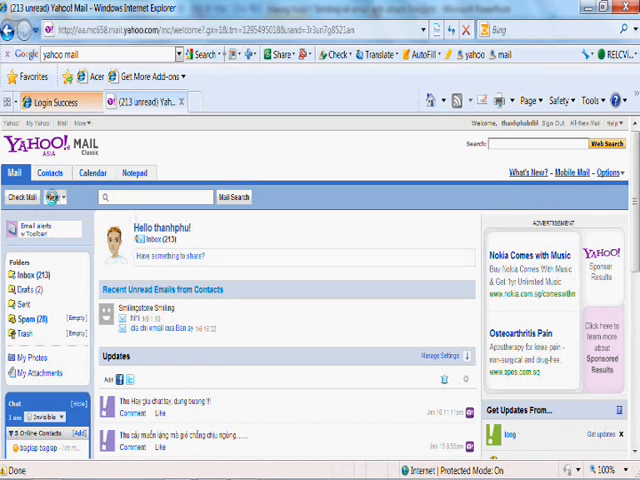
- Start a new message with the New button on the mailbox page
click(53, 197)
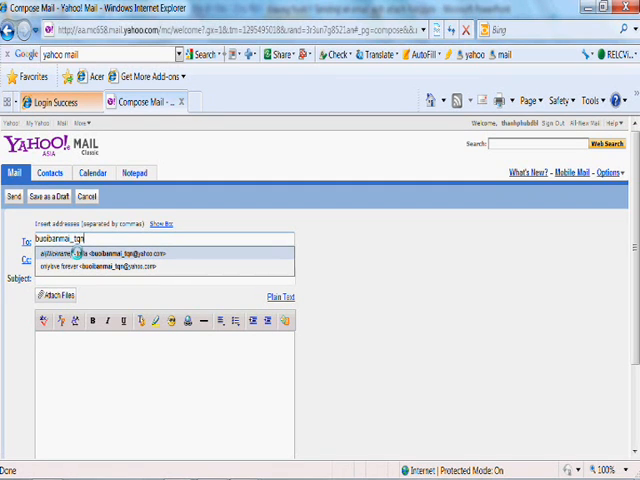
text(@yahoo.com)
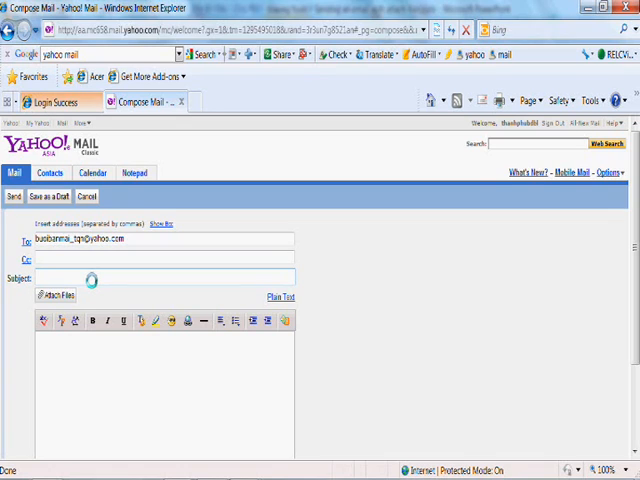
text(the)
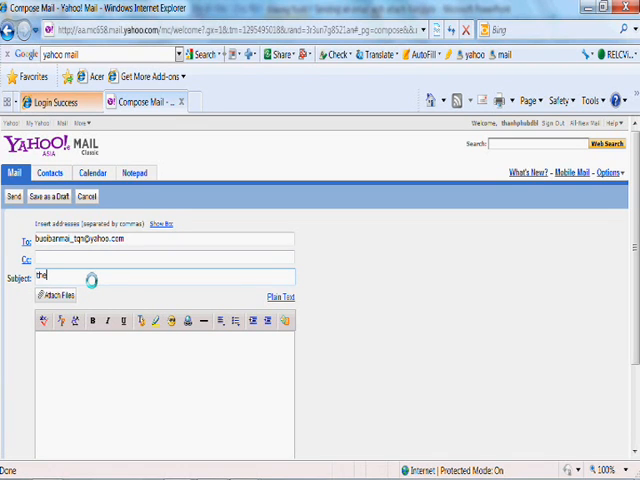
text(gr)
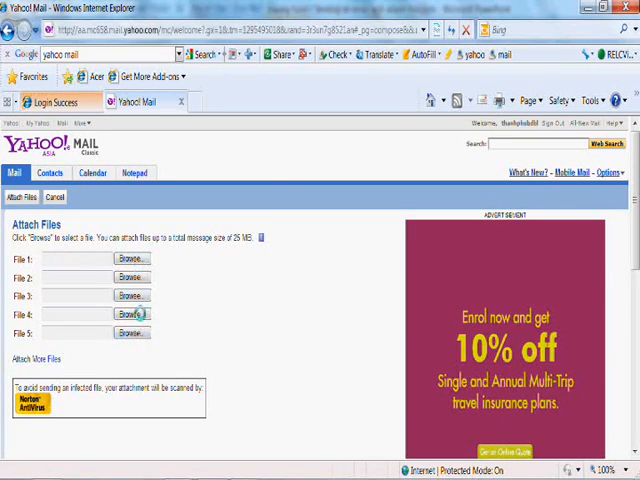
- Open the file chooser from the Attach Files page
click(129, 314)
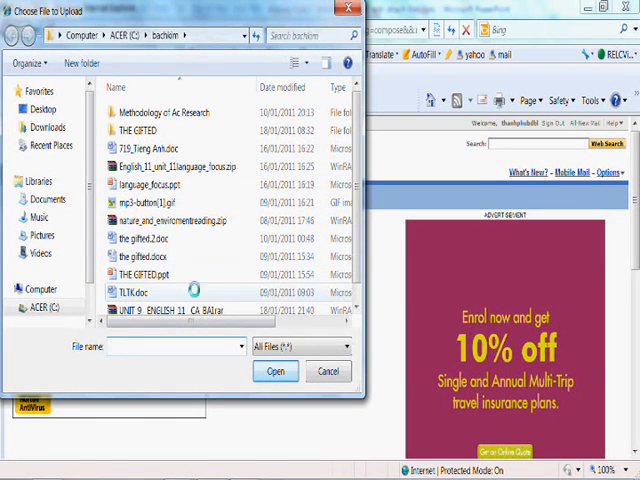
- Select THE GIFTED.ppt in the upload dialog and confirm it
click(150, 293)
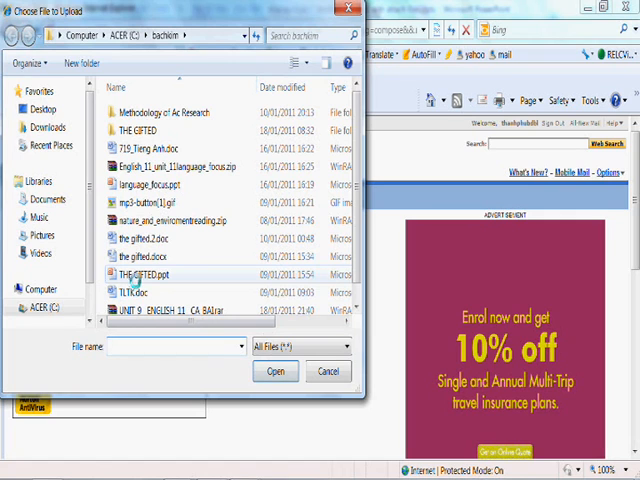
click(158, 276)
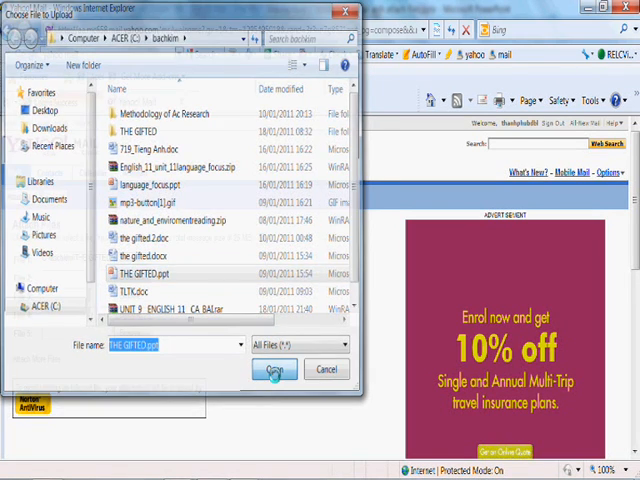
click(287, 369)
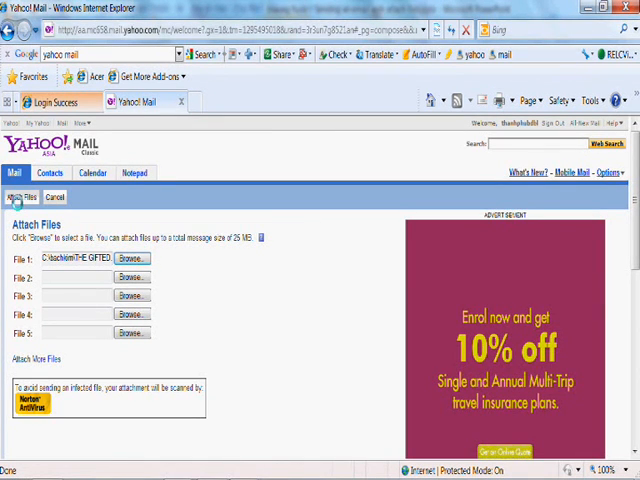
- Upload THE GIFTED.ppt to the message and return to the draft
click(22, 197)
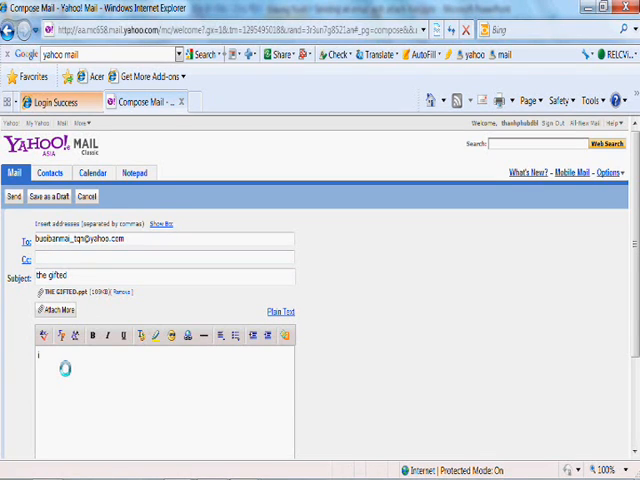
- Write a short note asking the recipient to check the file, then send it
text(send you a)
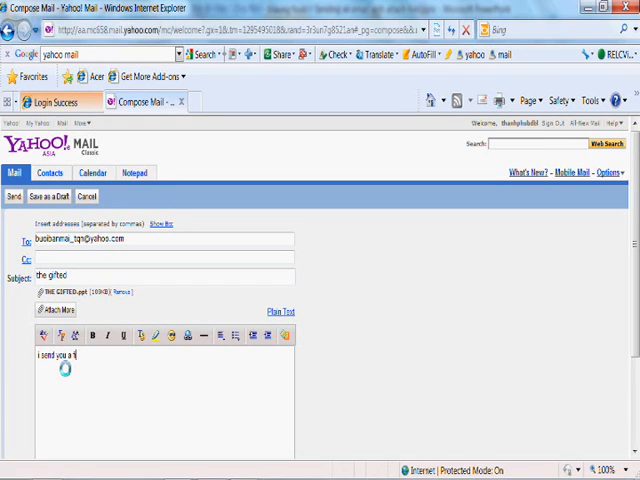
text(file. plz check it.)
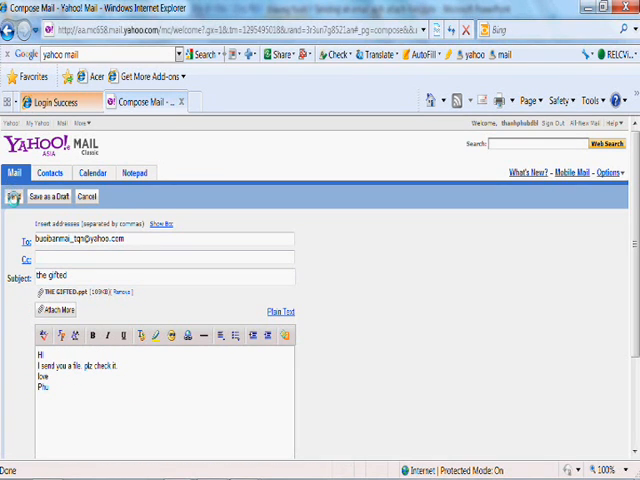
click(15, 195)
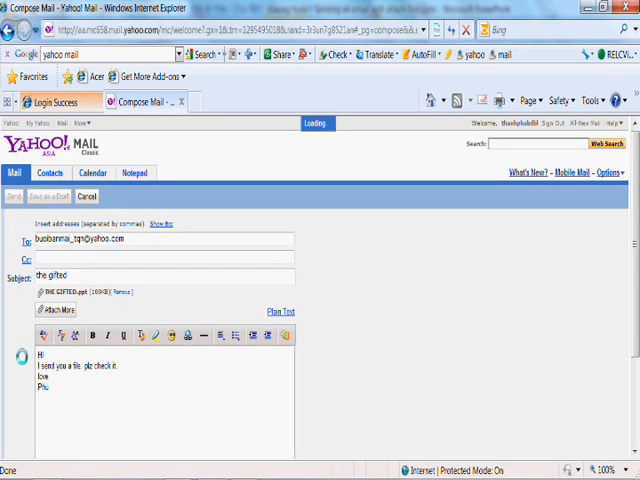
click(14, 195)
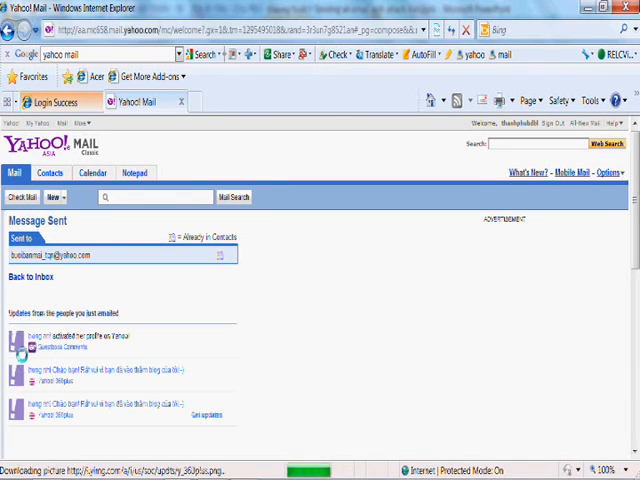